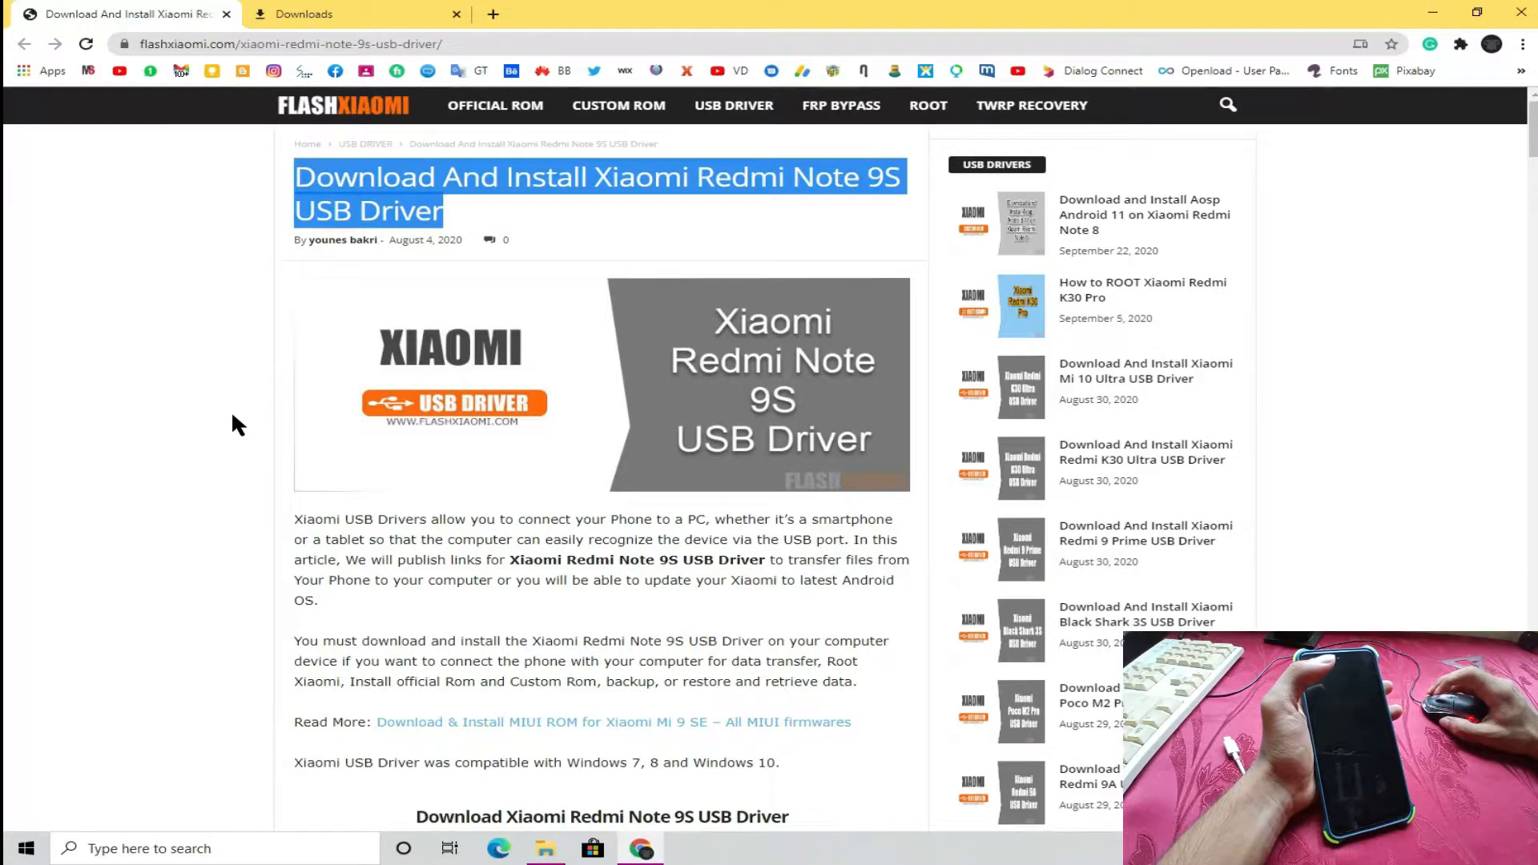
- Scroll the Redmi Note 9S USB driver article down to the Download ADB Driver section
{"action": "scroll", "scroll_direction": "down", "scroll_amount": 3}
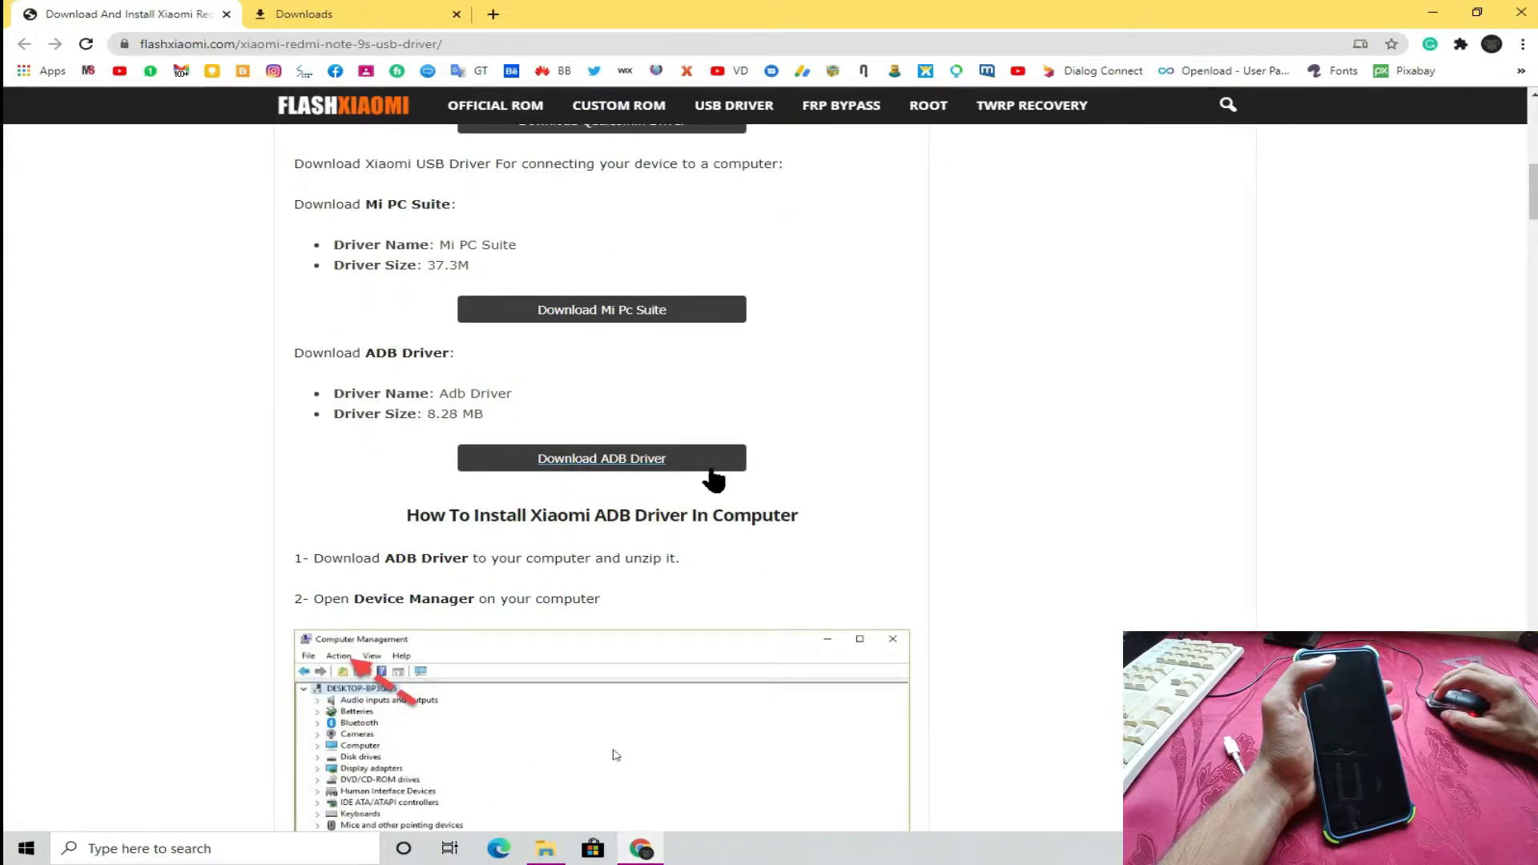
{"action": "mouse_move", "coordinate": [601, 458]}
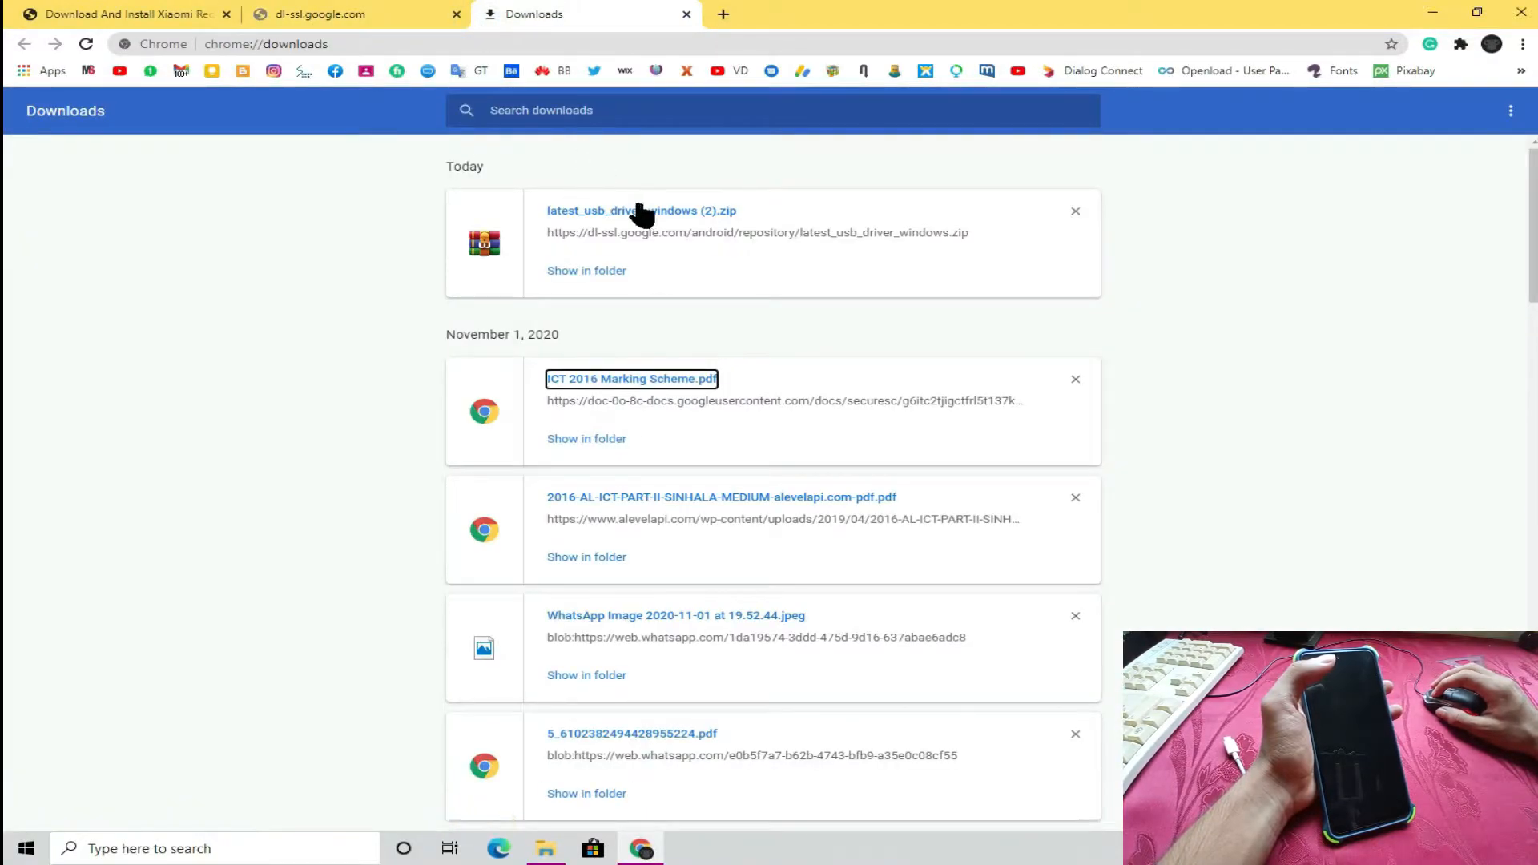
{"action": "mouse_move", "coordinate": [671, 221]}
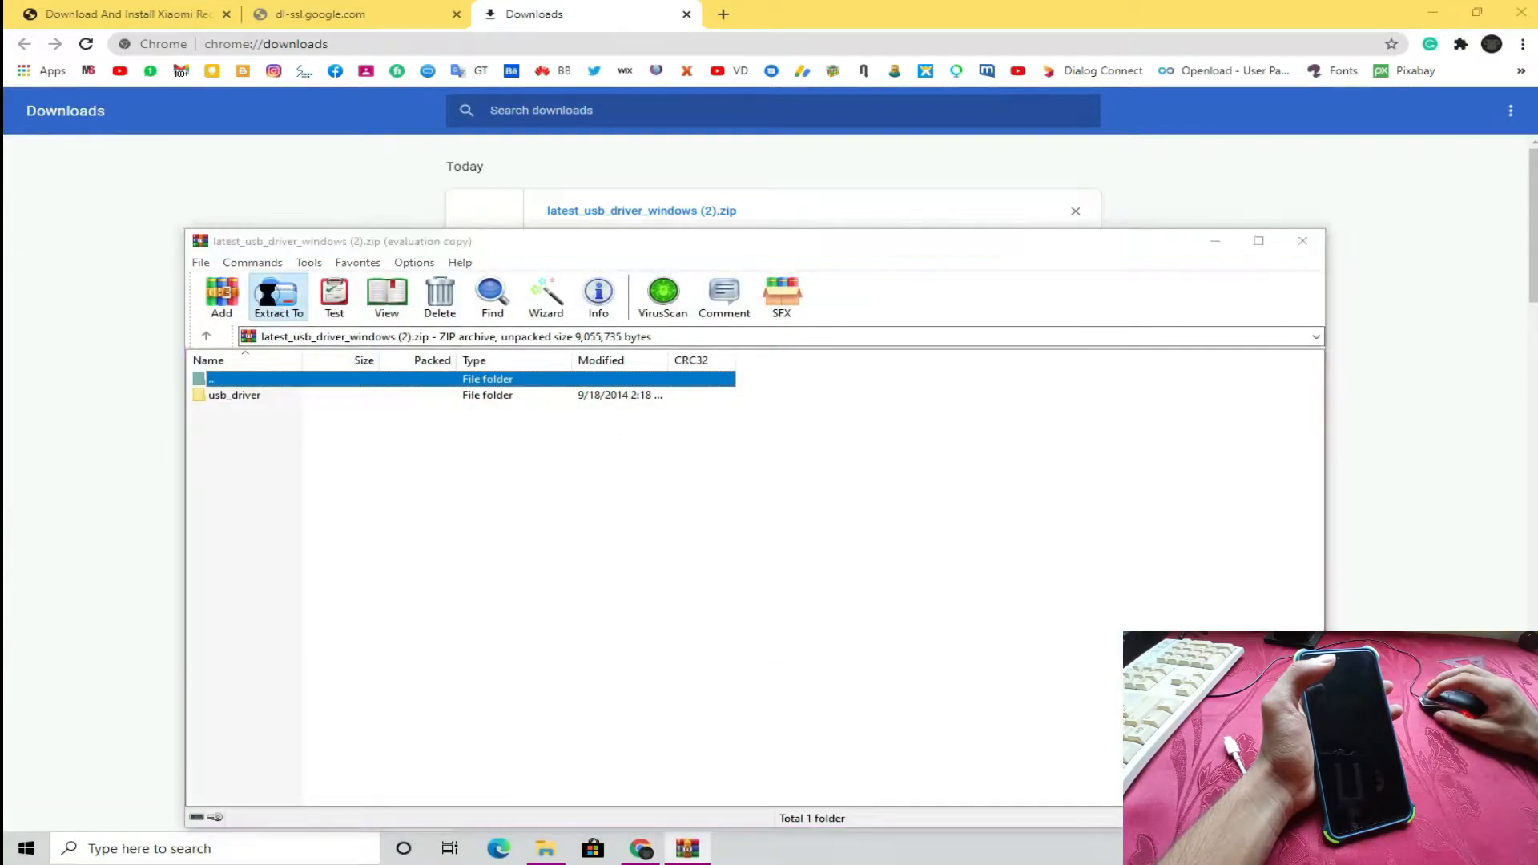
- Extract the downloaded USB driver zip to the Desktop, producing the usb_driver folder
{"action": "left_click", "coordinate": [279, 295]}
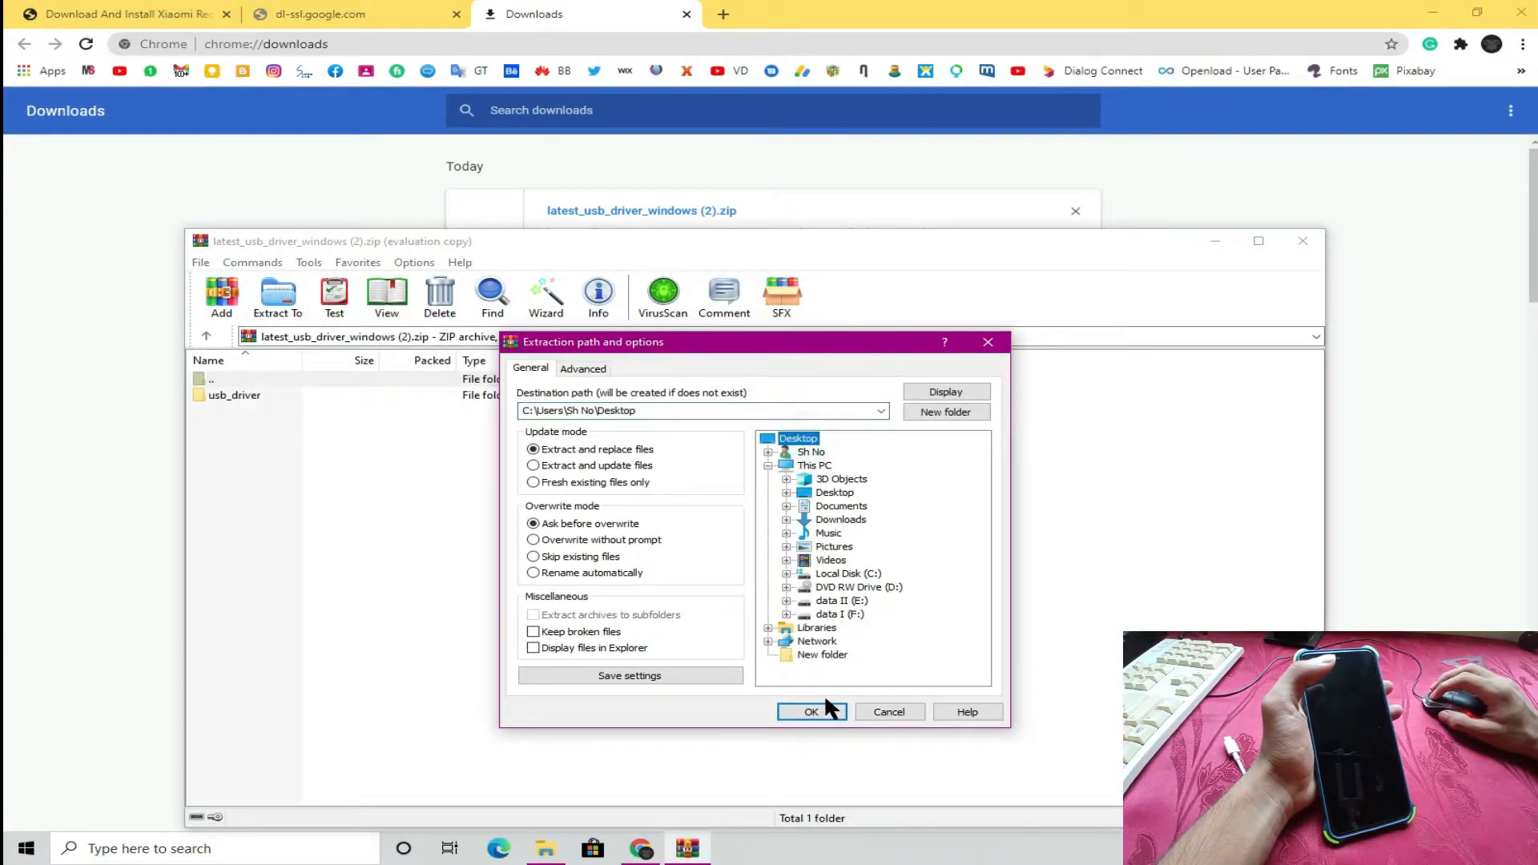
{"action": "left_click", "coordinate": [811, 711]}
{"action": "type", "text": "dr"}
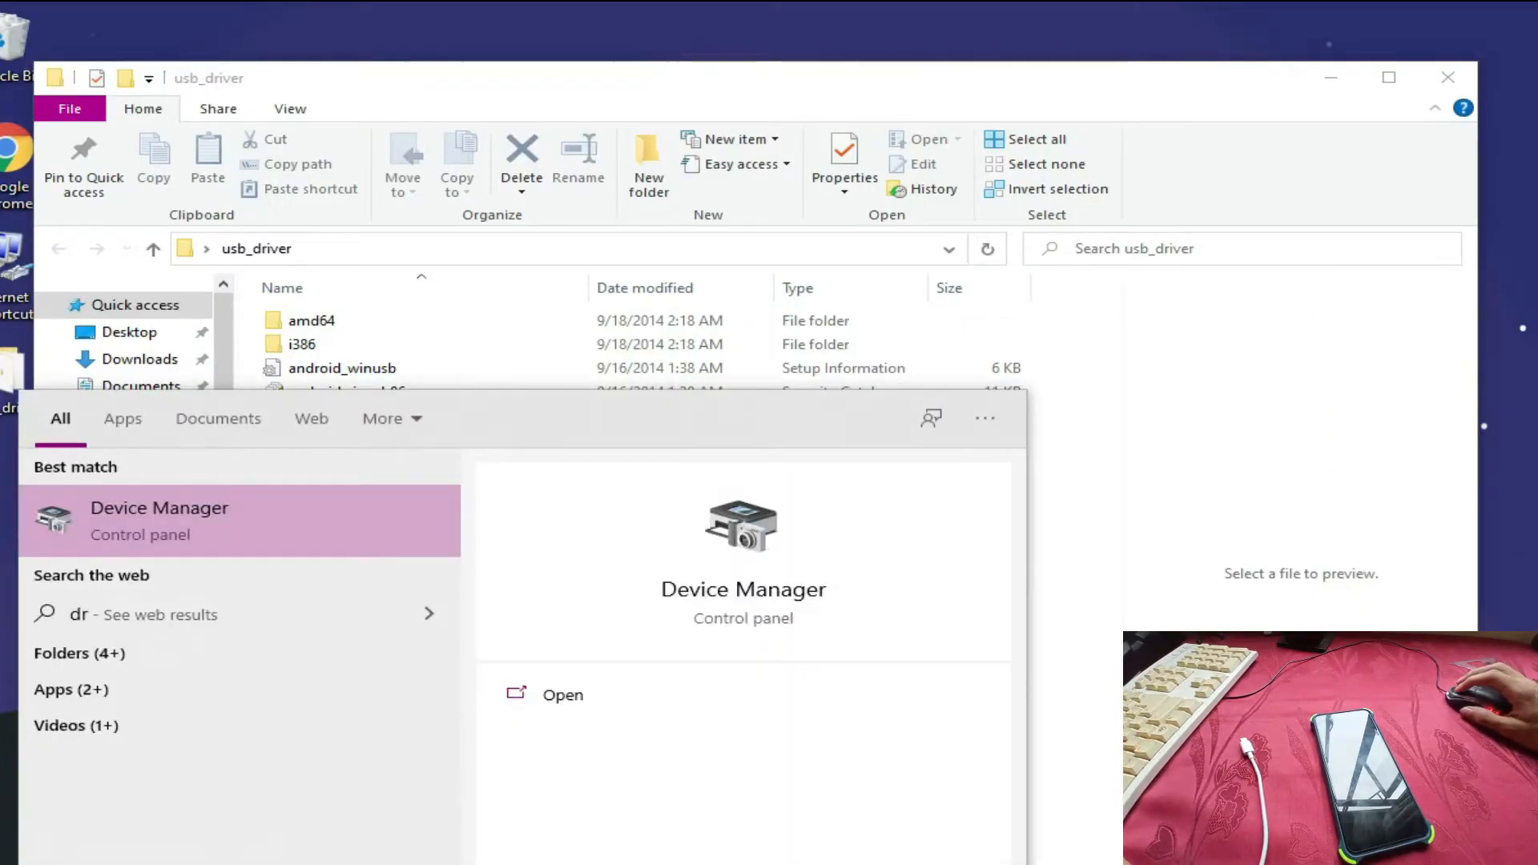
- Launch Device Manager from search results and reveal its Action menu options
{"action": "left_click", "coordinate": [159, 519]}
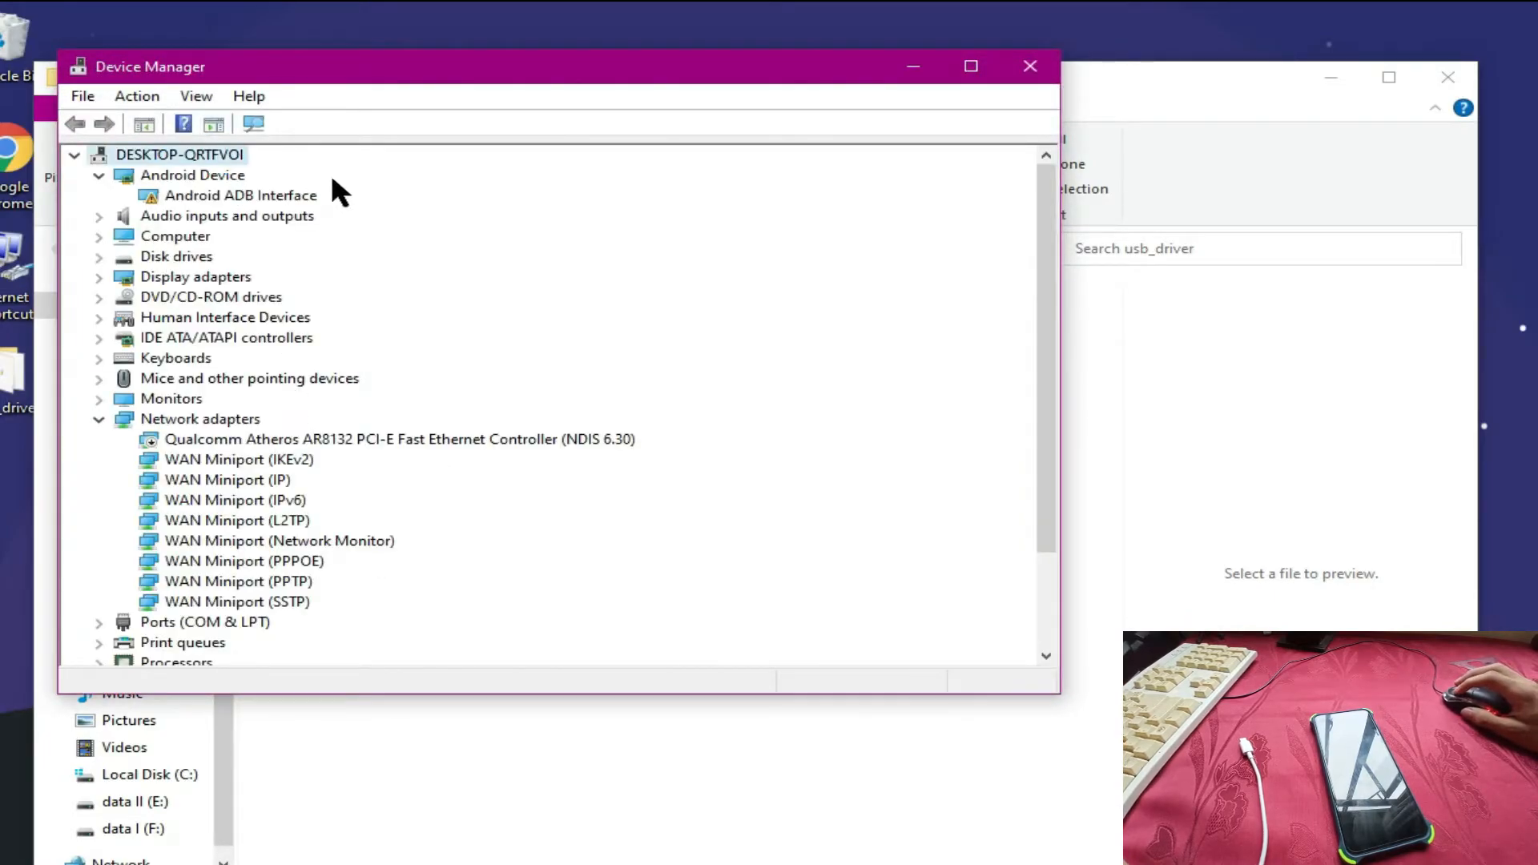
{"action": "left_click", "coordinate": [136, 95]}
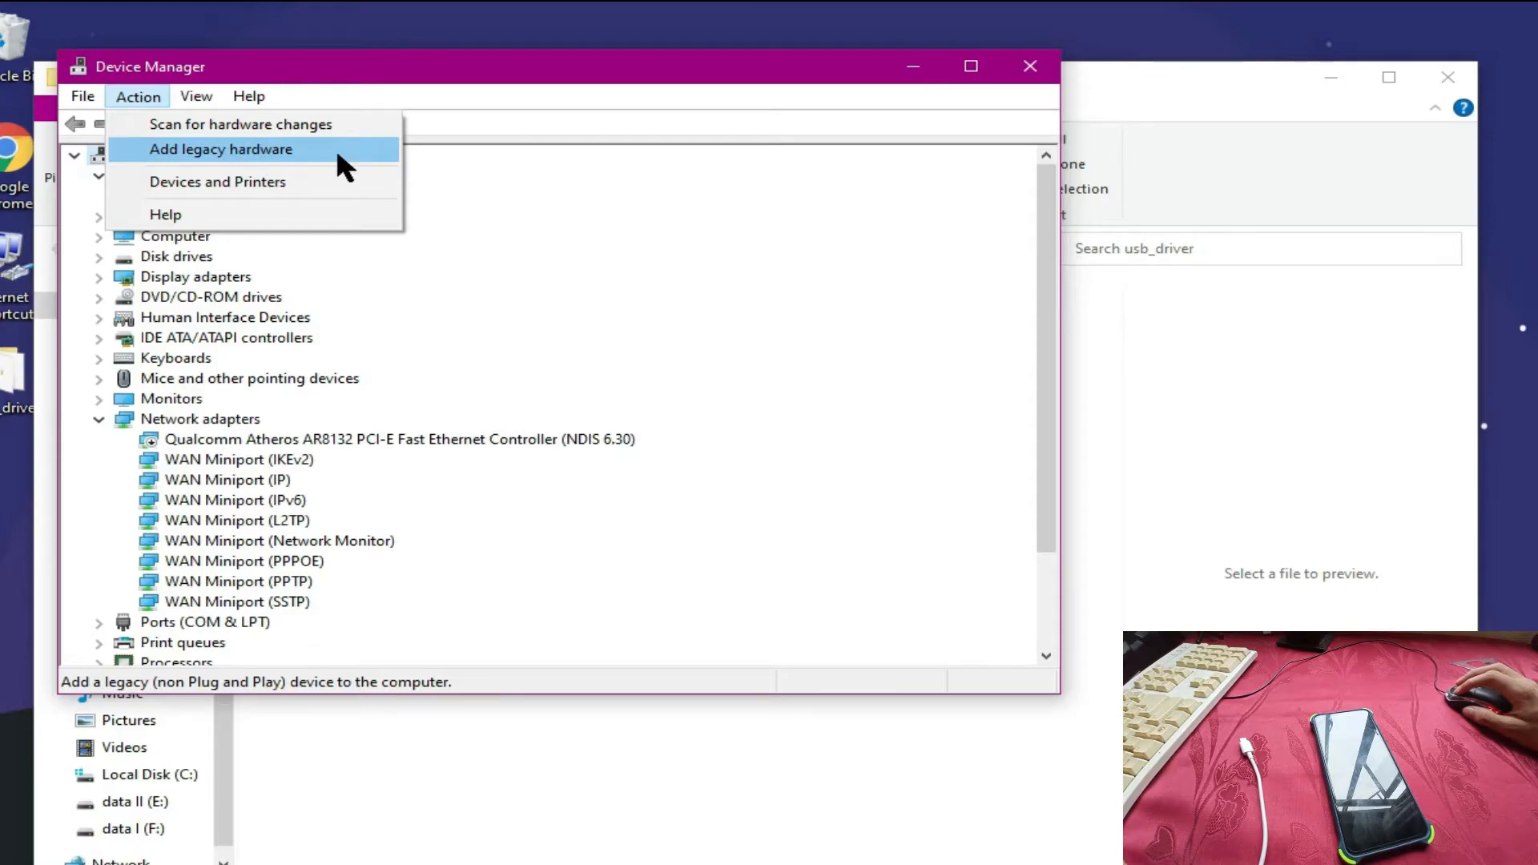
- Run Add legacy hardware with manual selection and Show All Devices, reaching driver selection
{"action": "left_click", "coordinate": [219, 149]}
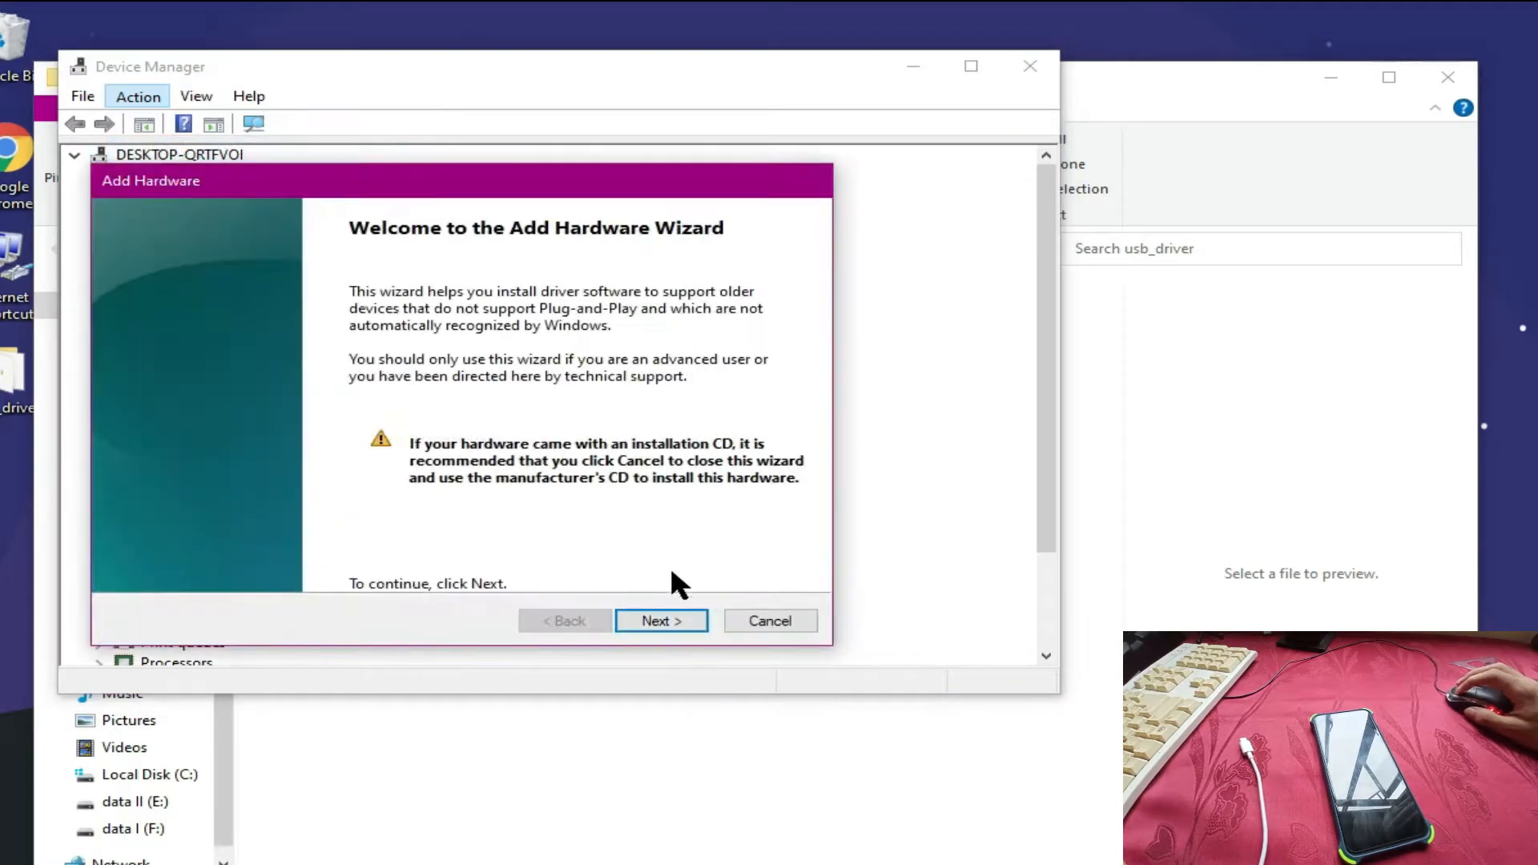
{"action": "left_click", "coordinate": [660, 619]}
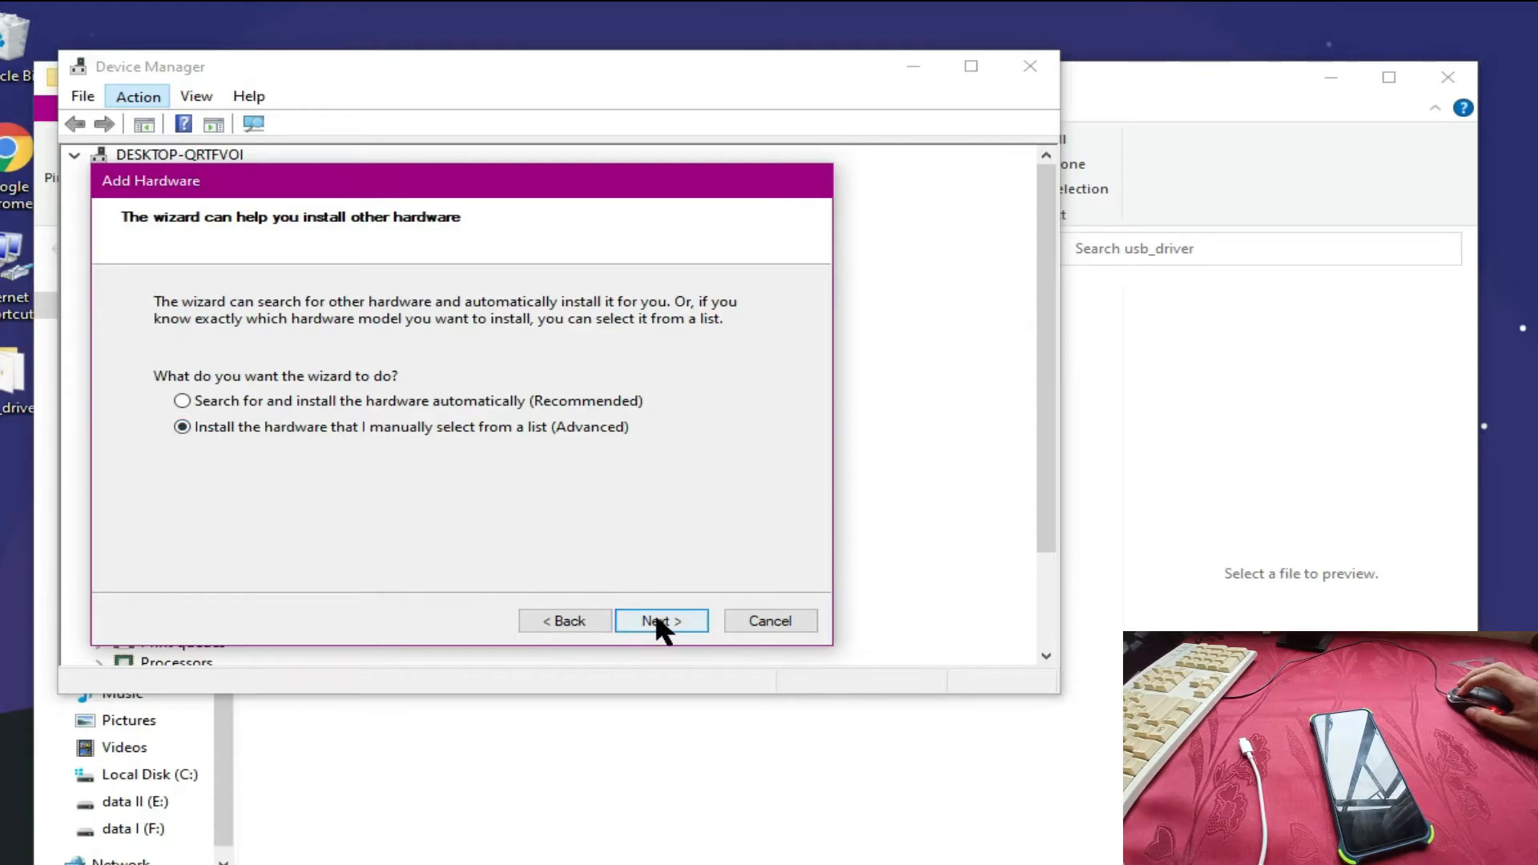
{"action": "left_click", "coordinate": [660, 620]}
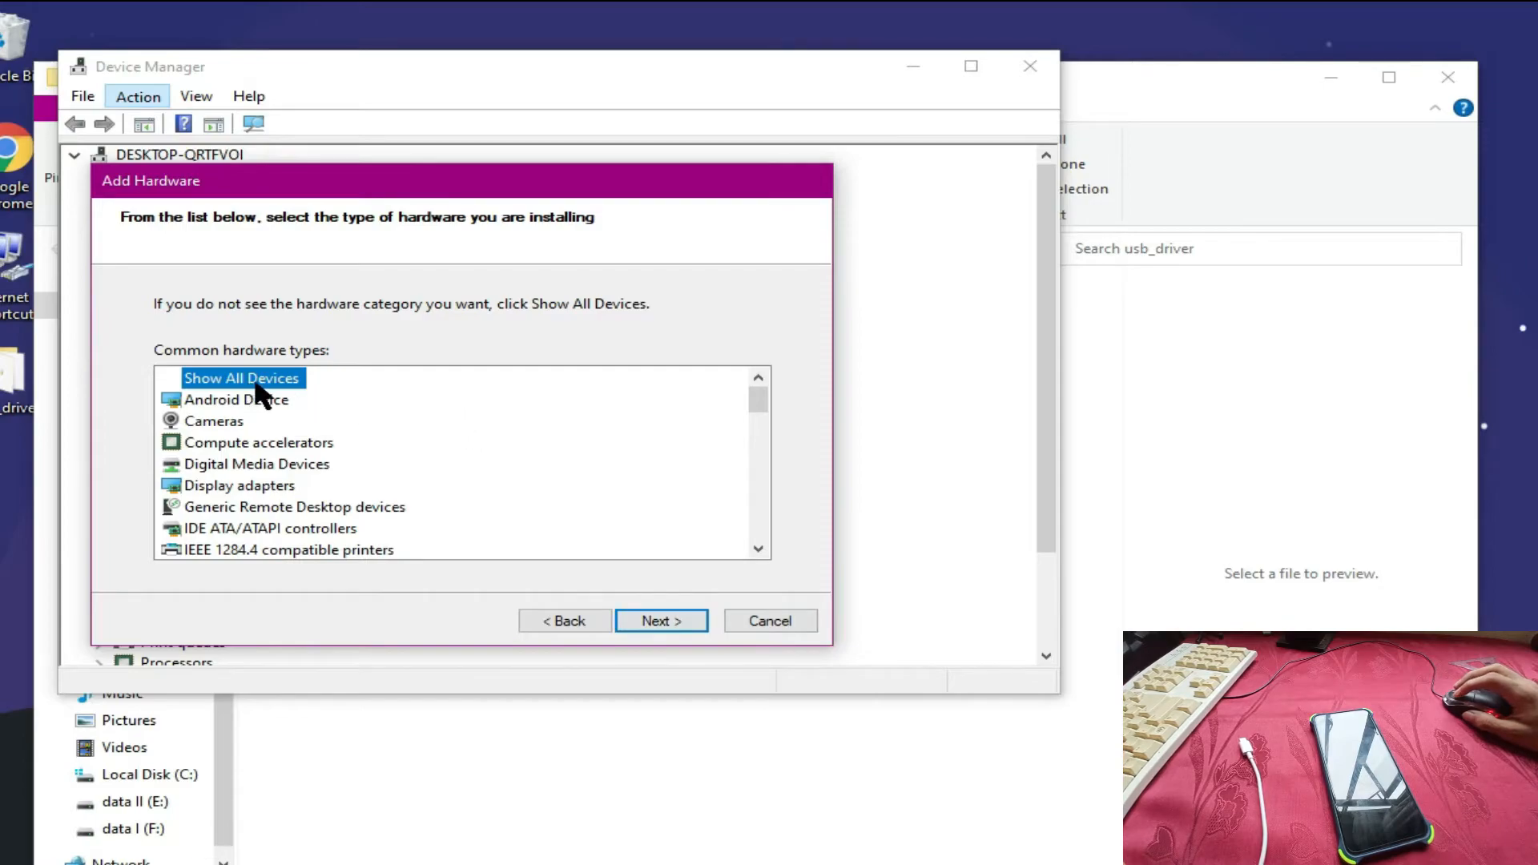
{"action": "left_click", "coordinate": [660, 619]}
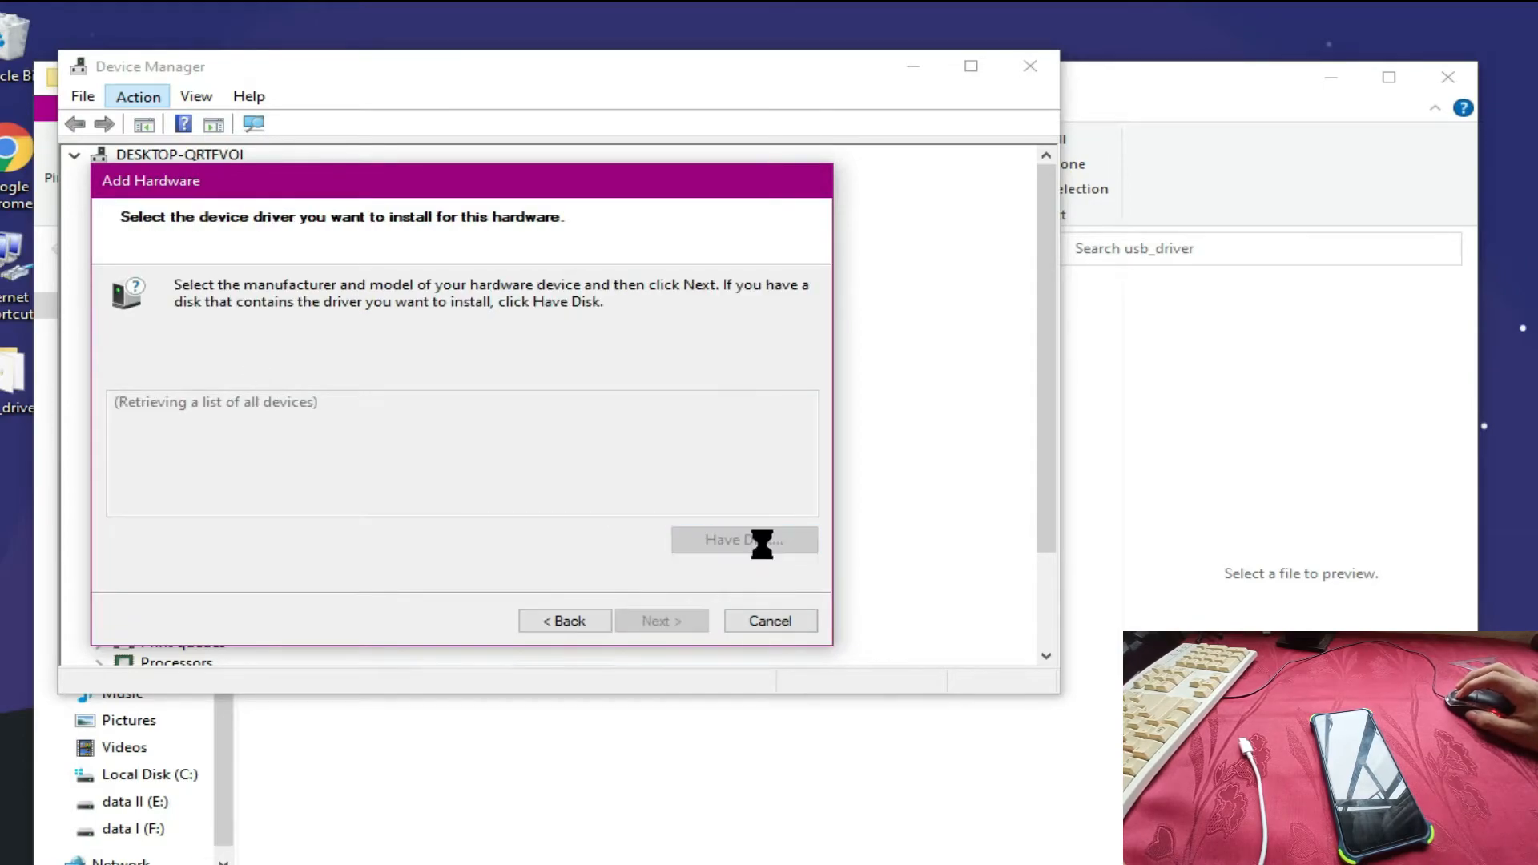
- Via Have Disk, browse to Desktop\usb_driver and choose android_winusb.inf as the driver source
{"action": "left_click", "coordinate": [743, 540]}
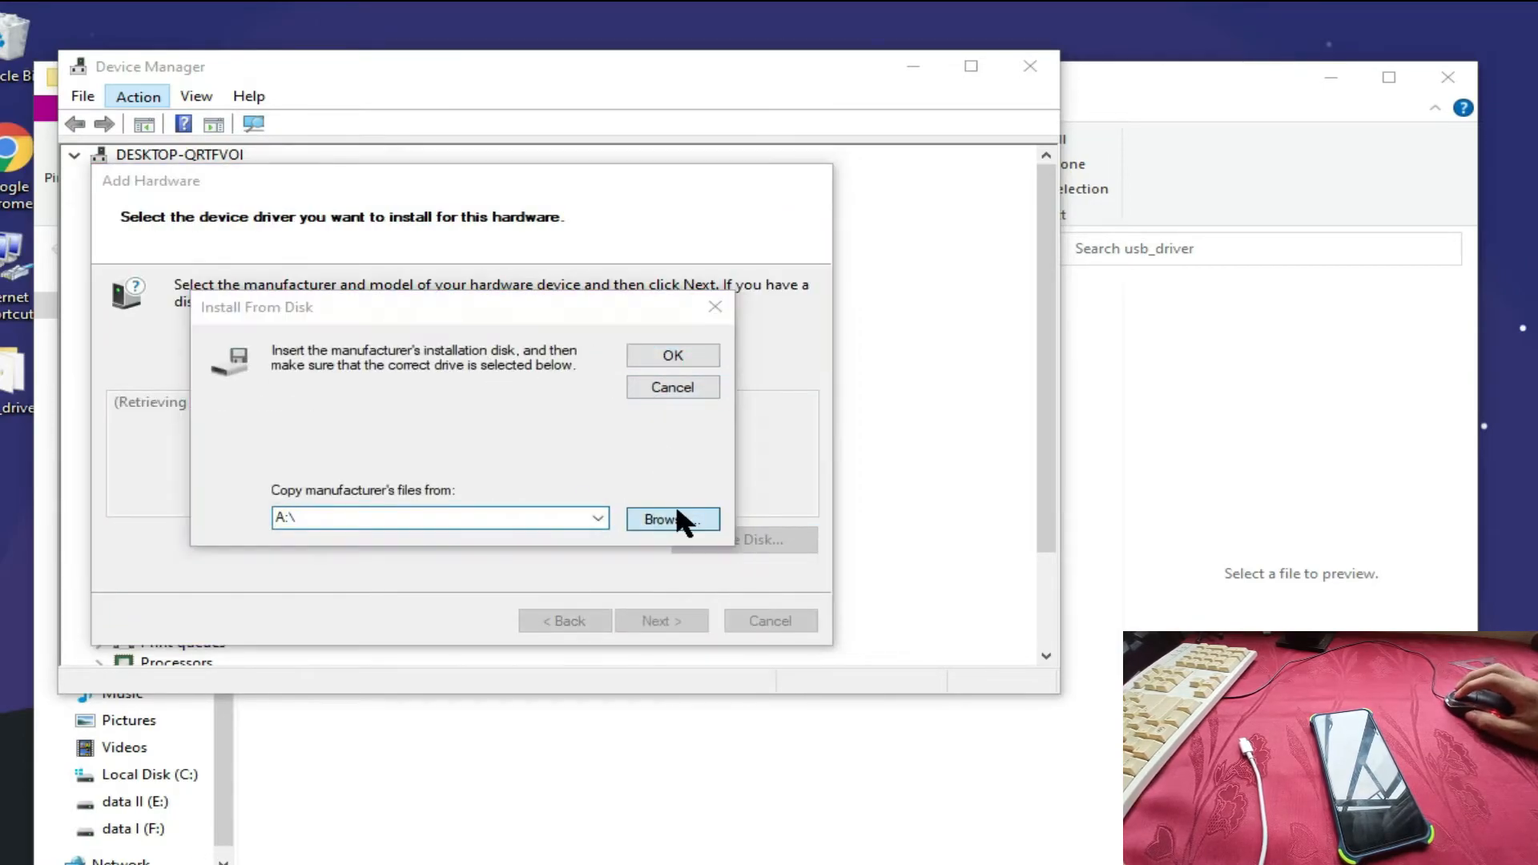
{"action": "left_click", "coordinate": [671, 519]}
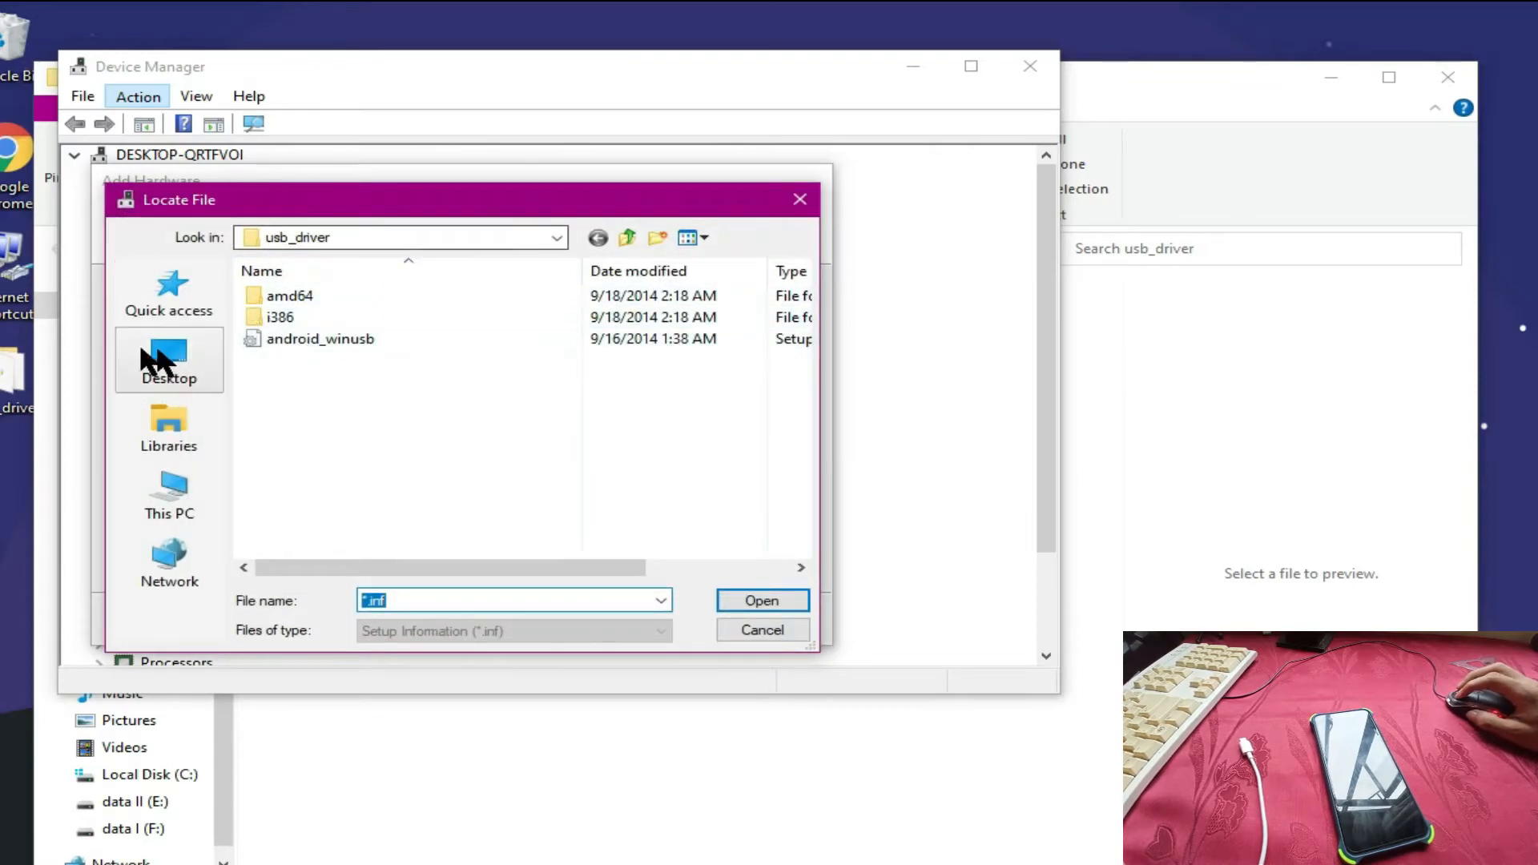
{"action": "left_click", "coordinate": [169, 360]}
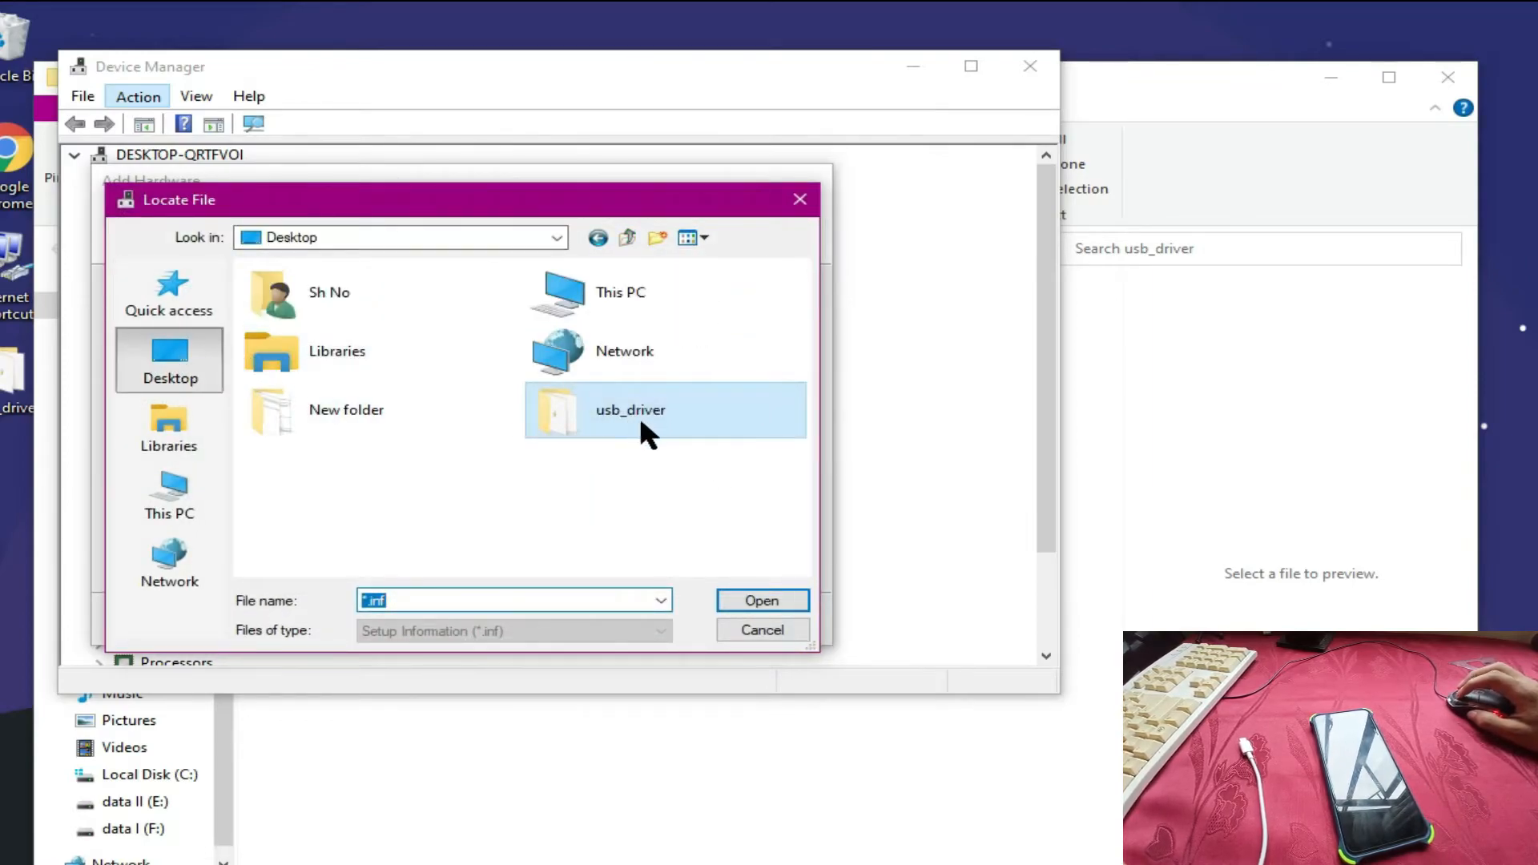
{"action": "double_click", "coordinate": [631, 408]}
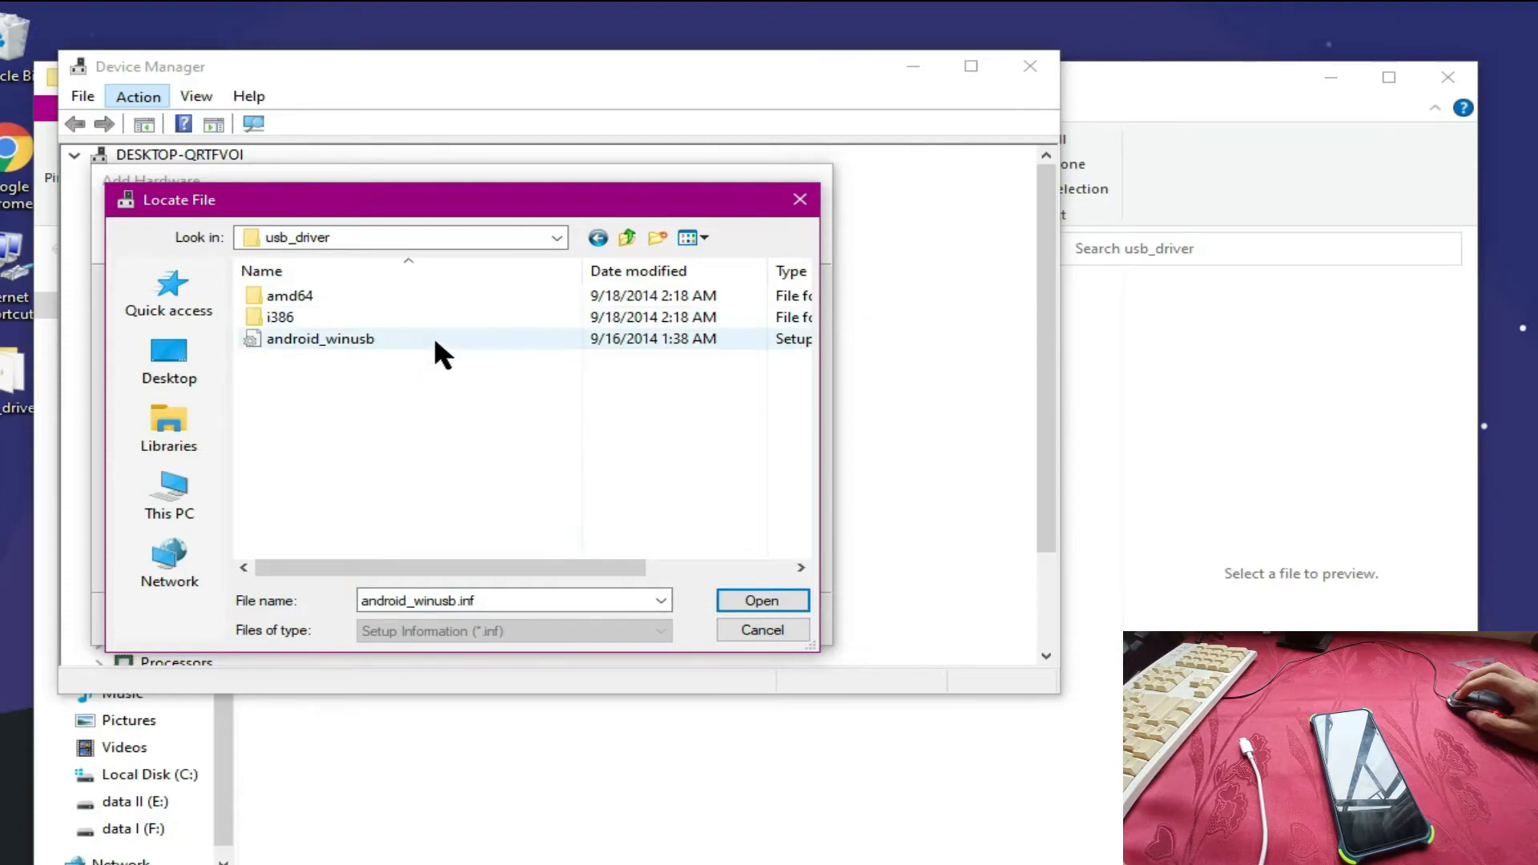
{"action": "left_click", "coordinate": [760, 601]}
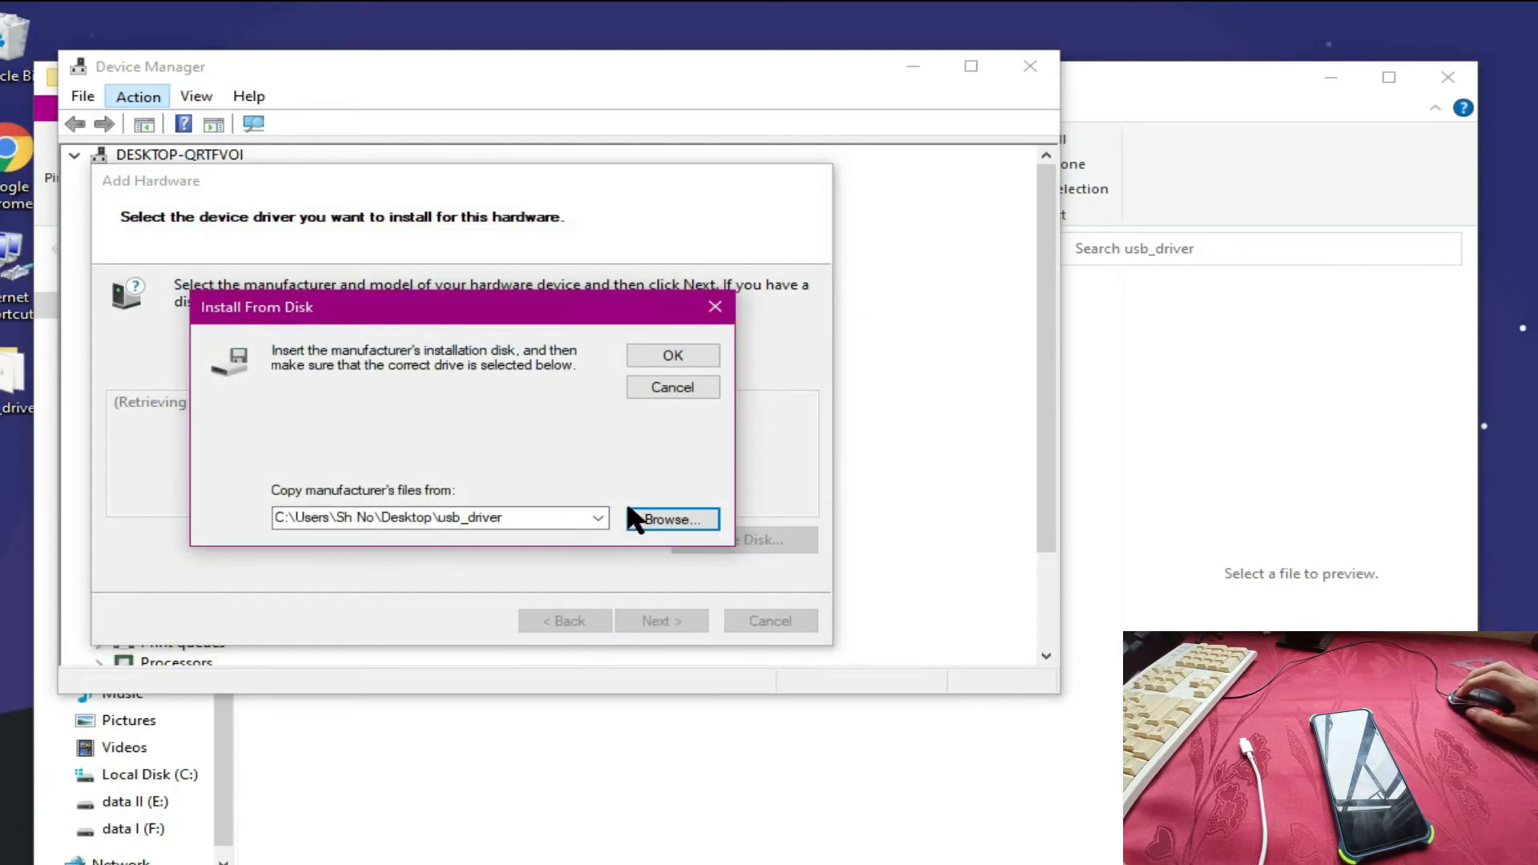
- Confirm the source, install the Android ADB Interface model, and finish the wizard
{"action": "left_click", "coordinate": [671, 355]}
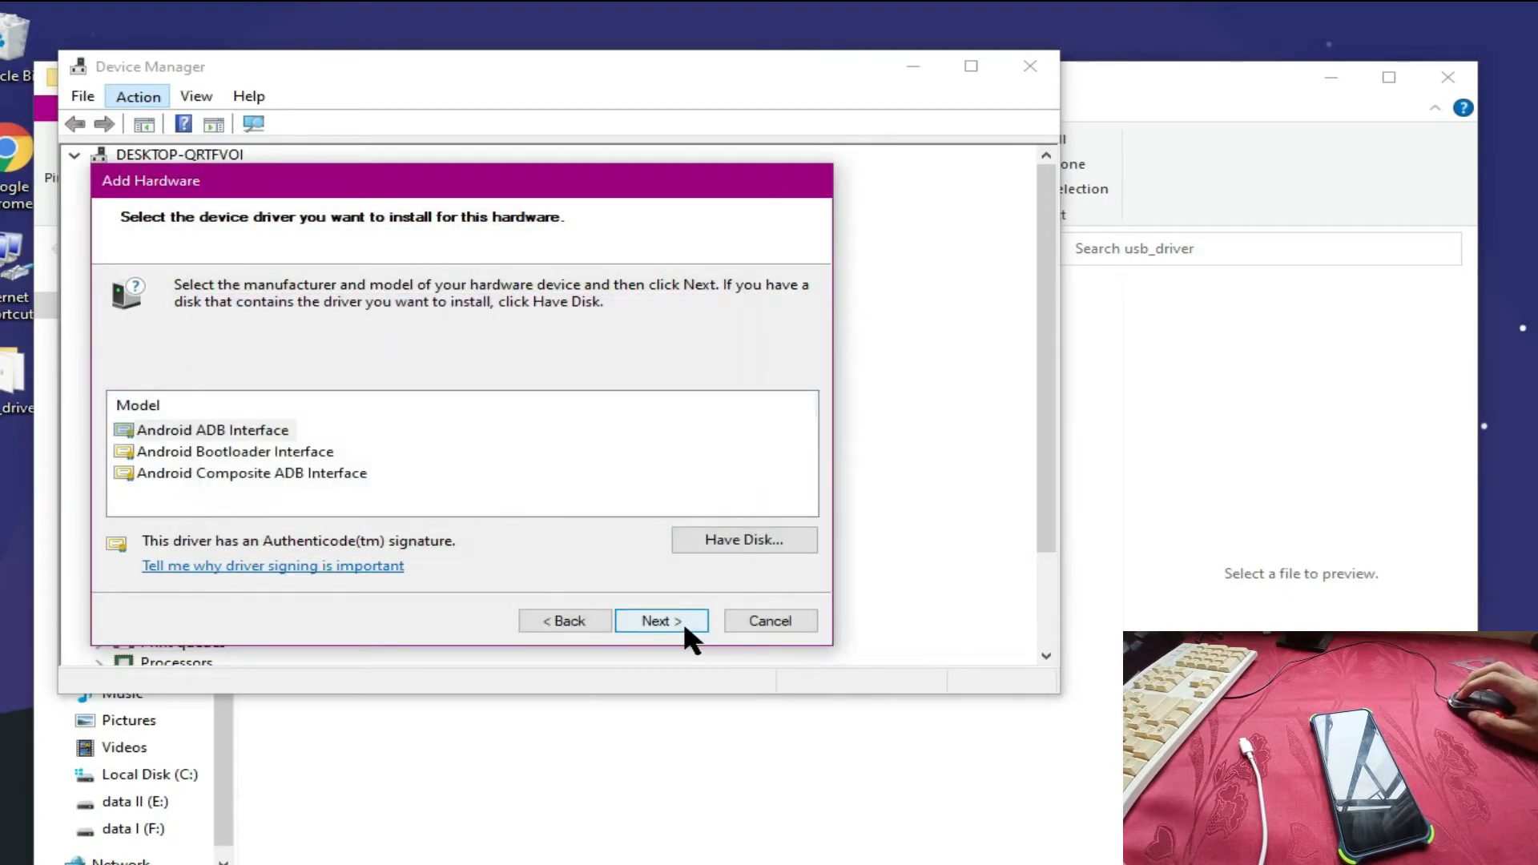
{"action": "left_click", "coordinate": [212, 429]}
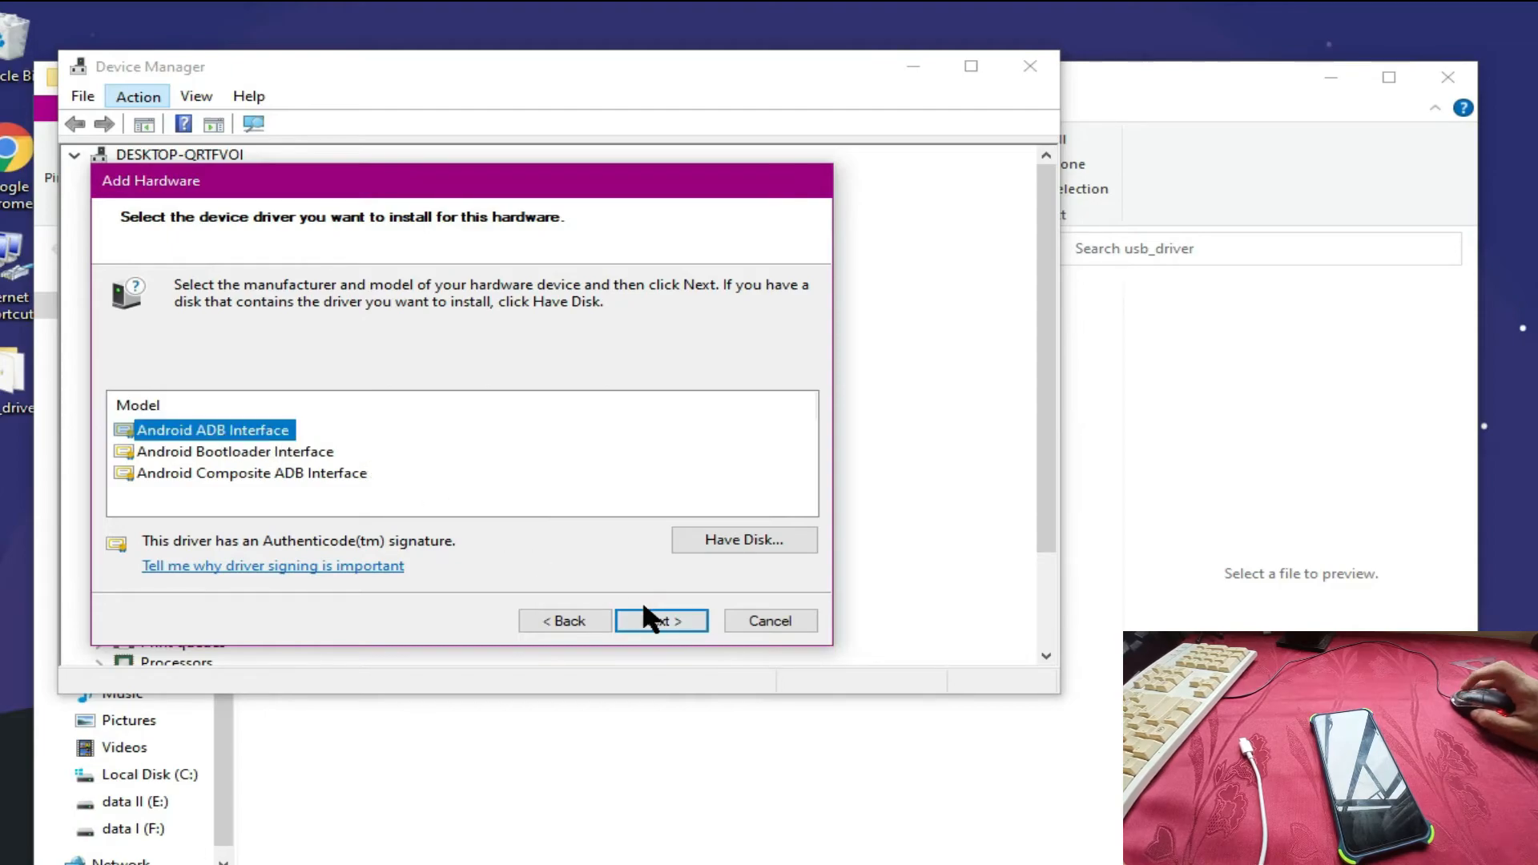
{"action": "left_click", "coordinate": [661, 620]}
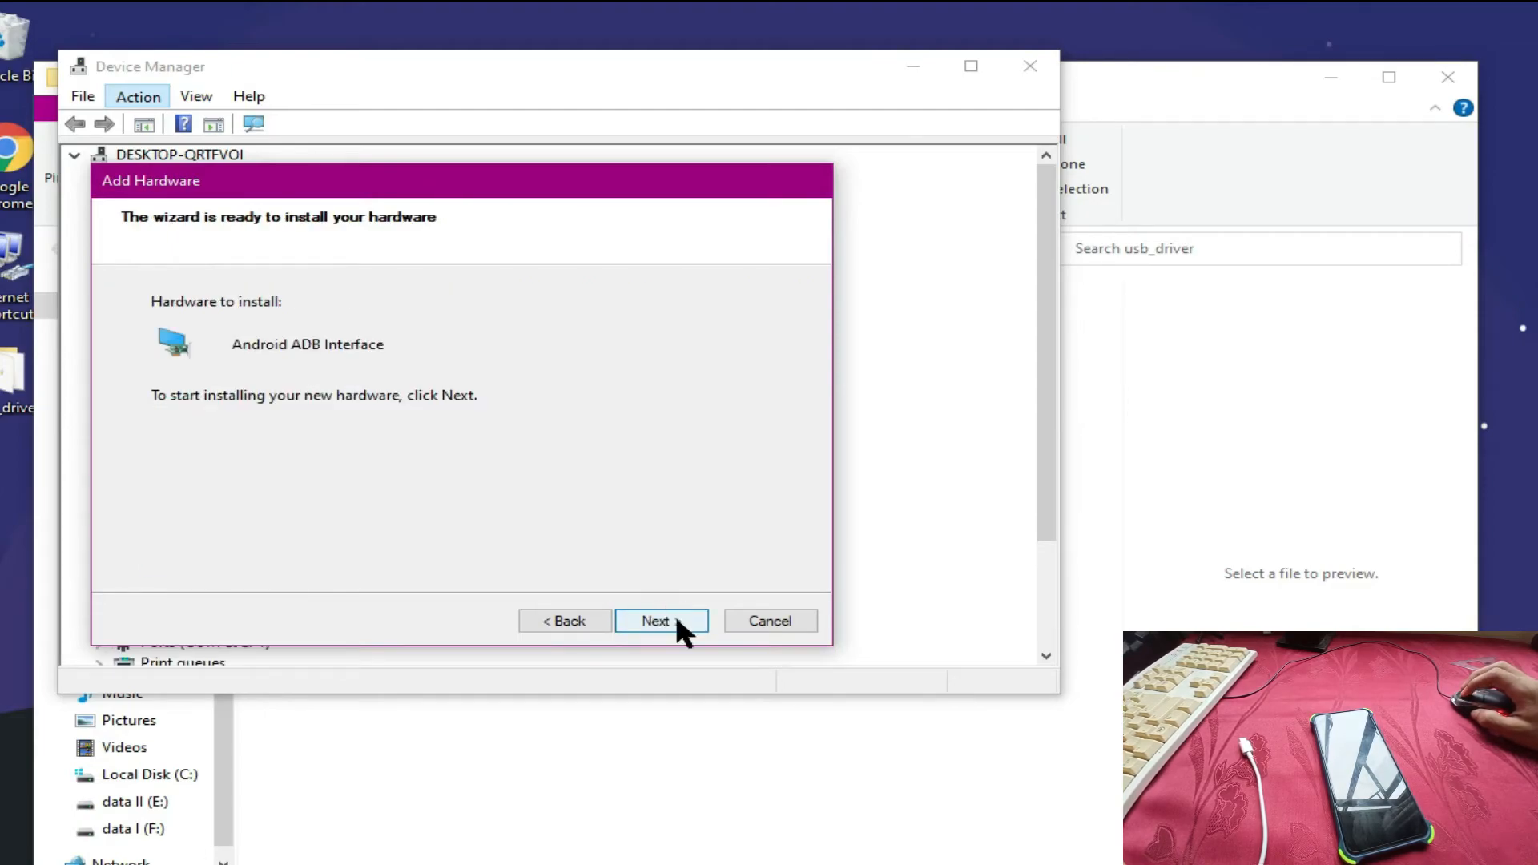
{"action": "left_click", "coordinate": [661, 622]}
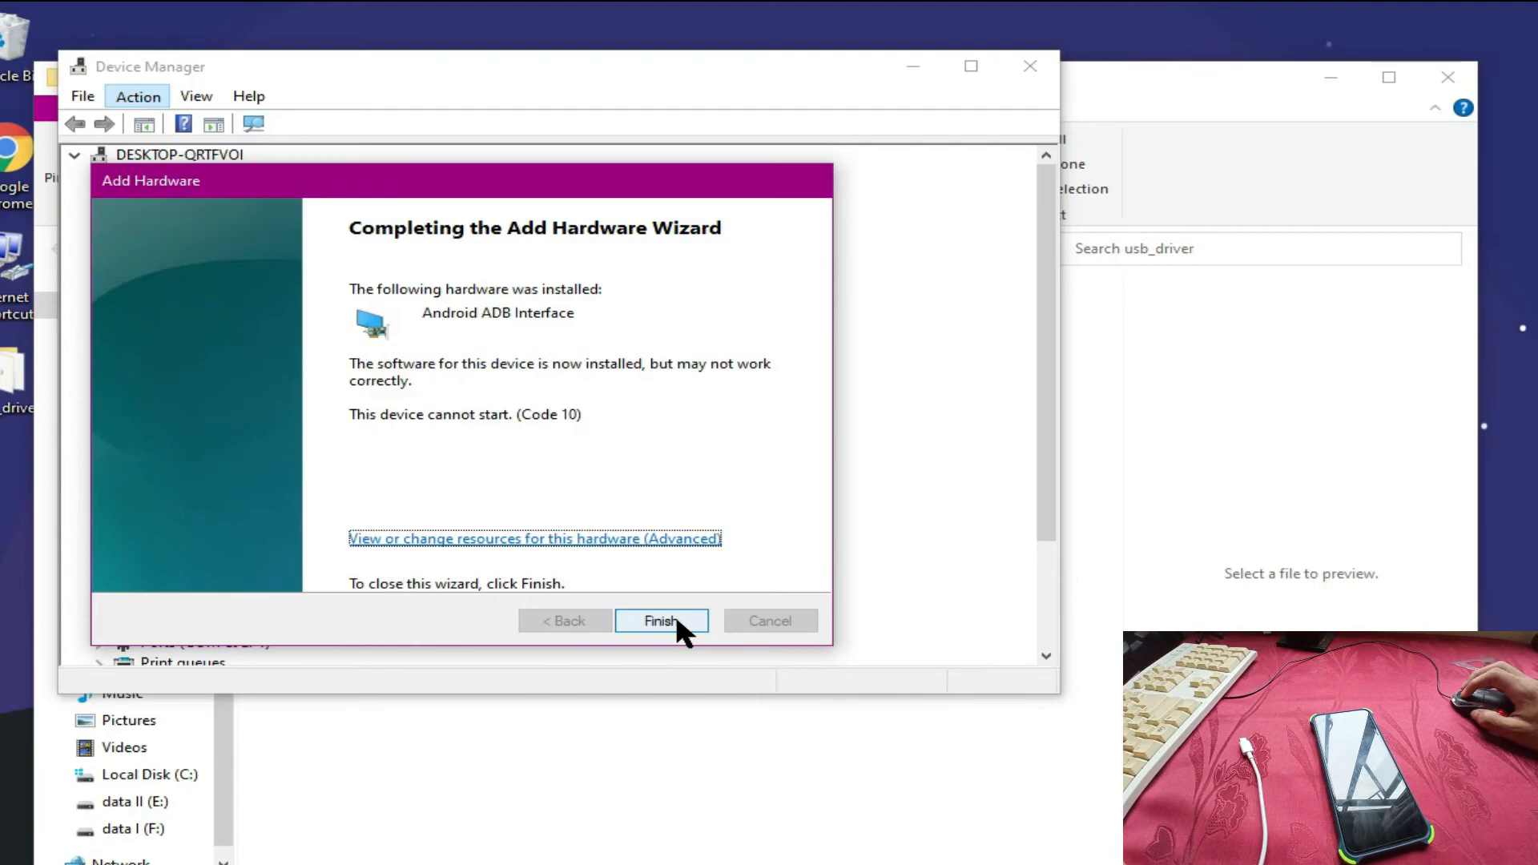
{"action": "left_click", "coordinate": [662, 620]}
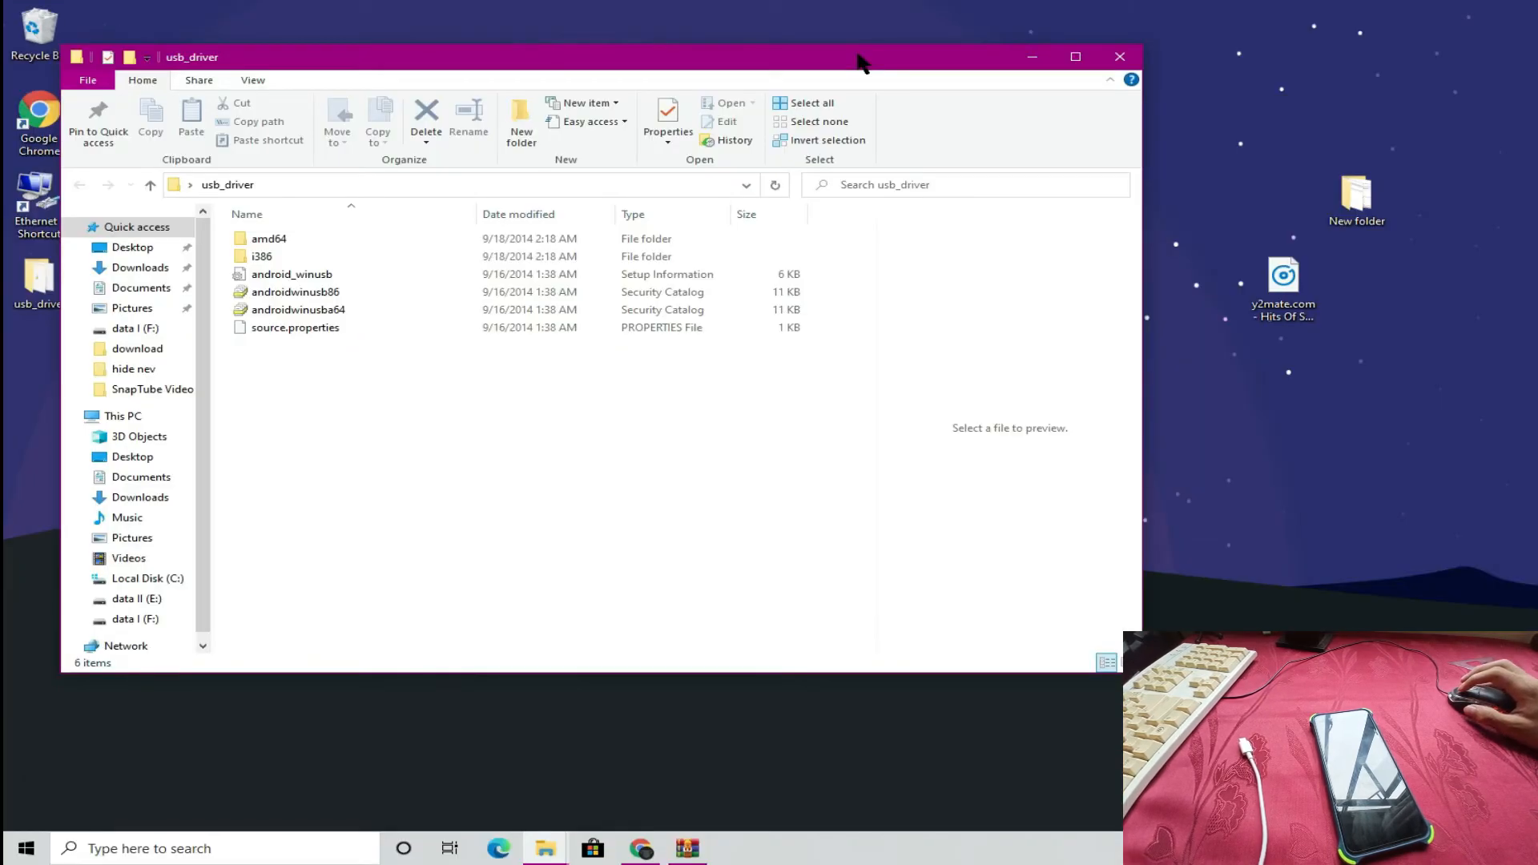